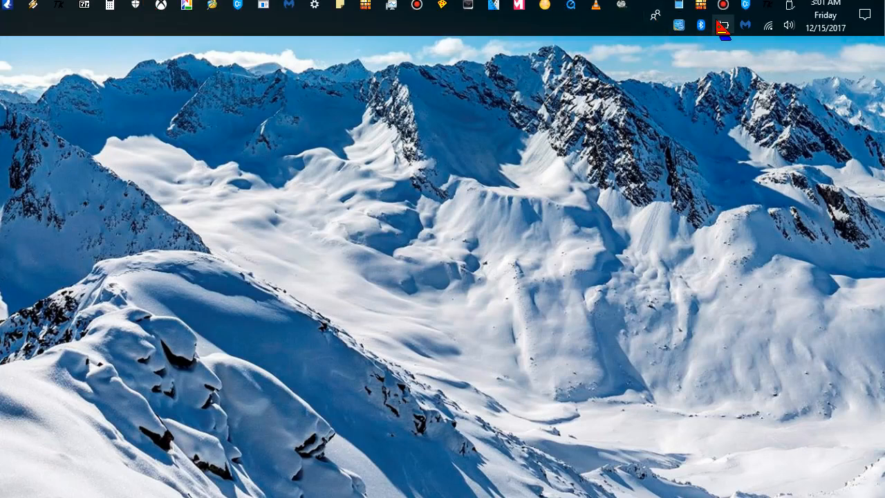
mouse_move(723, 25)
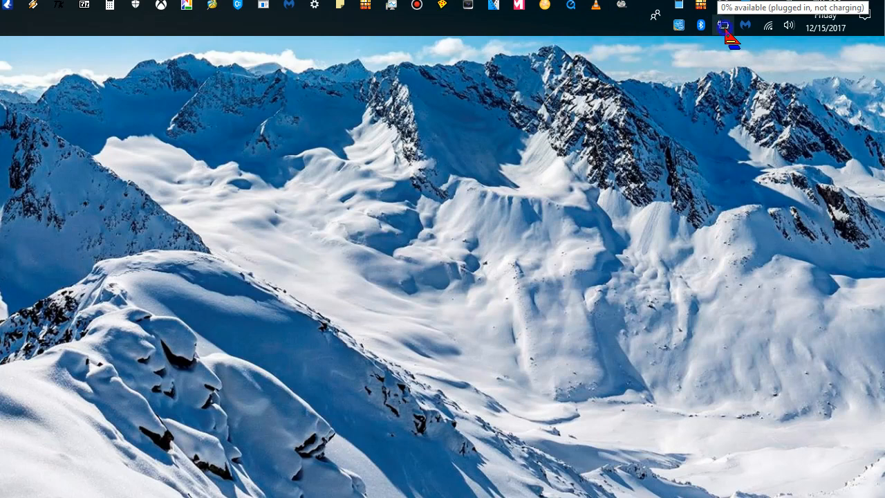
- Open Power Options from the taskbar battery icon
left_click(724, 25)
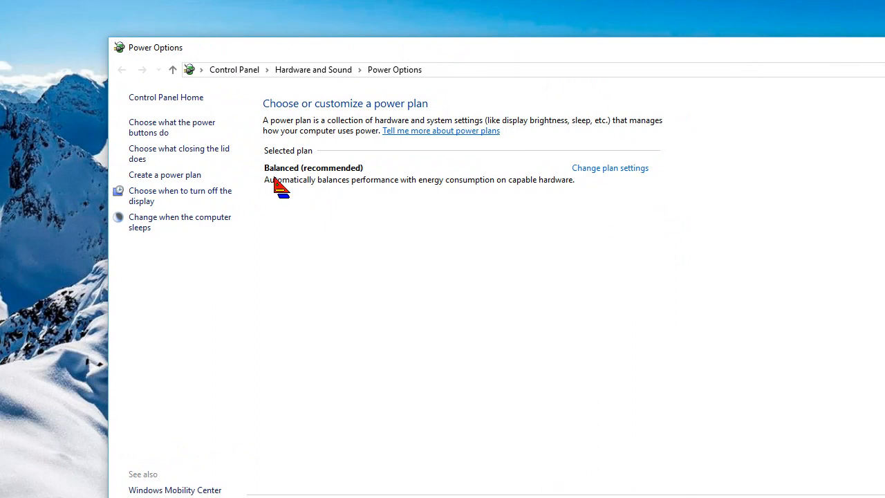
mouse_move(332, 180)
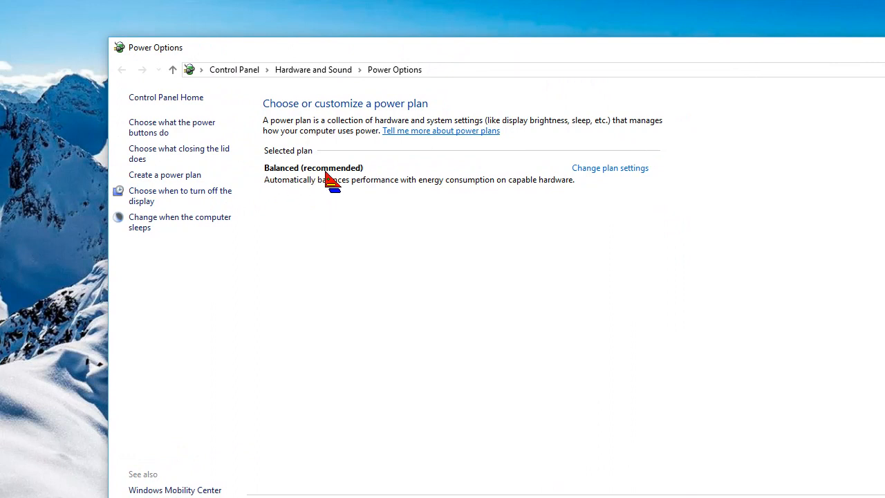
mouse_move(297, 191)
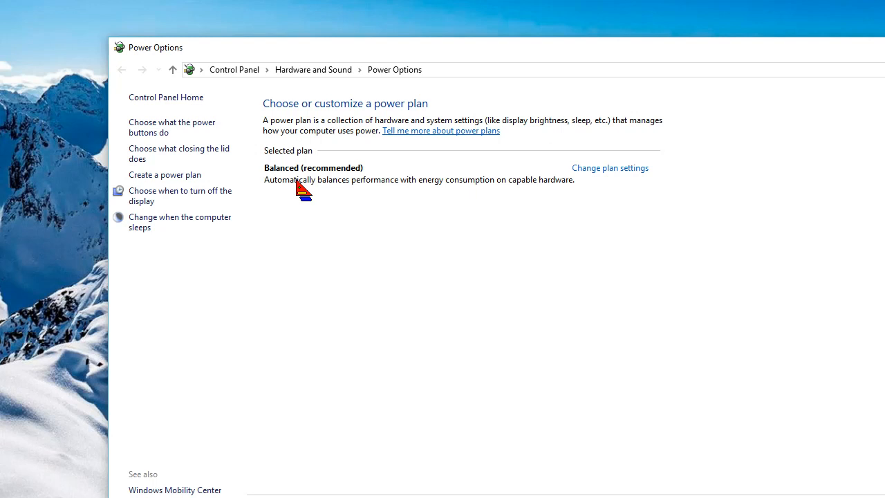
mouse_move(282, 236)
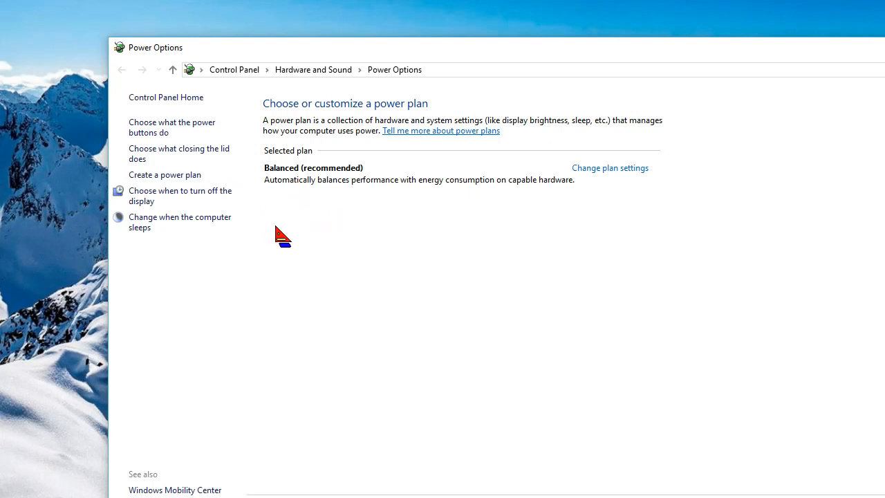
mouse_move(315, 309)
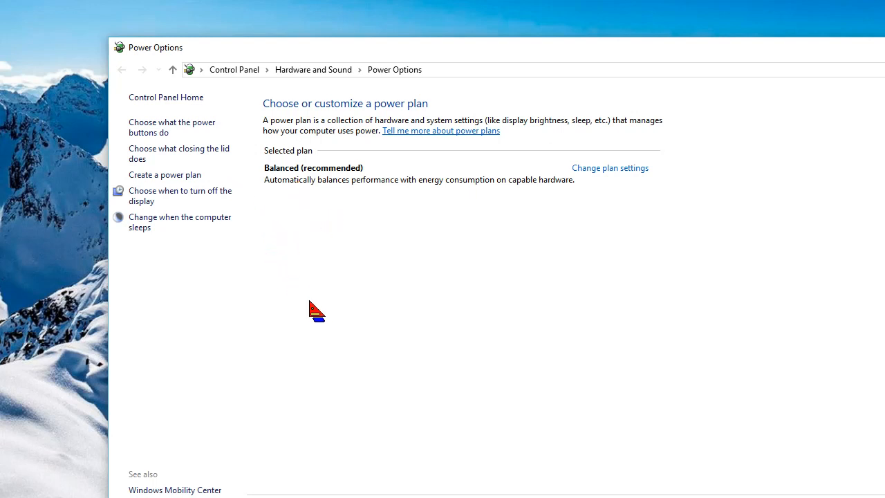
mouse_move(219, 232)
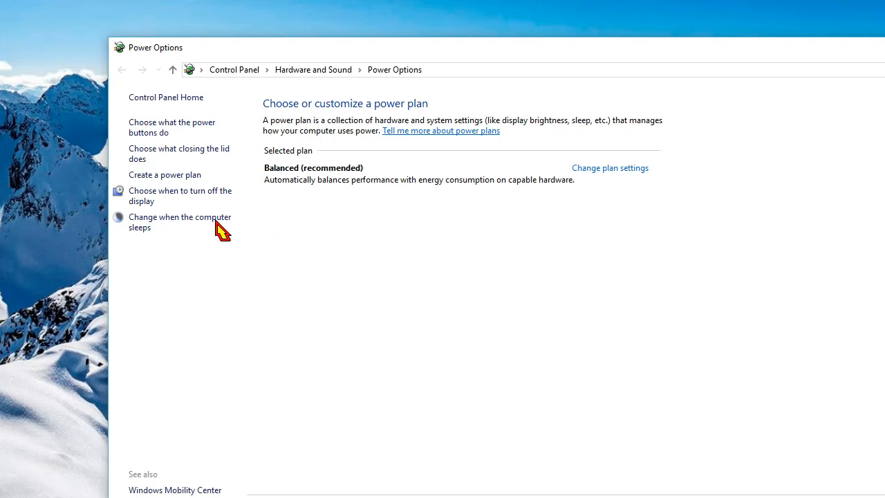
mouse_move(164, 174)
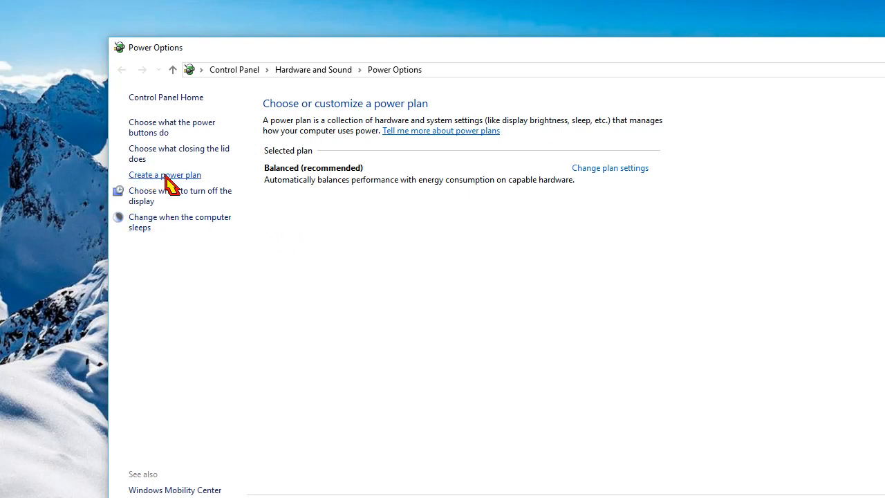
- Start creating a new power plan from the Power Options left pane
left_click(164, 174)
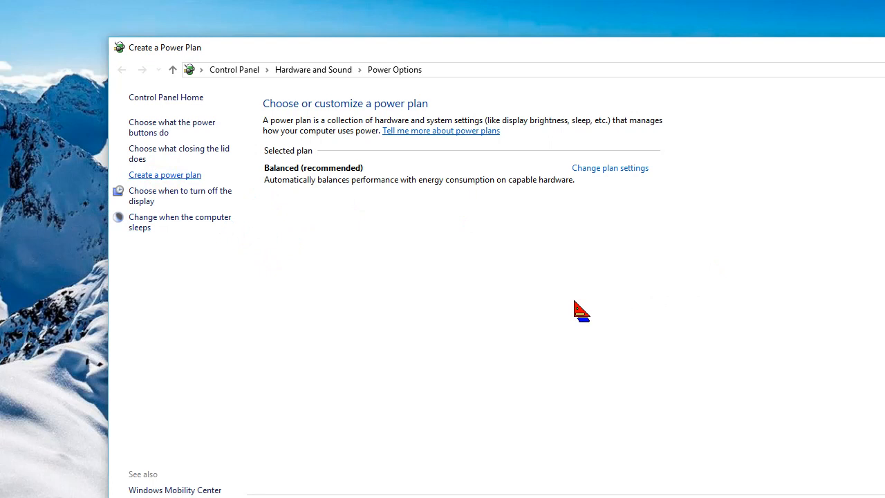
- Create a plan based on High performance named 'High Performance 1'
left_click(164, 174)
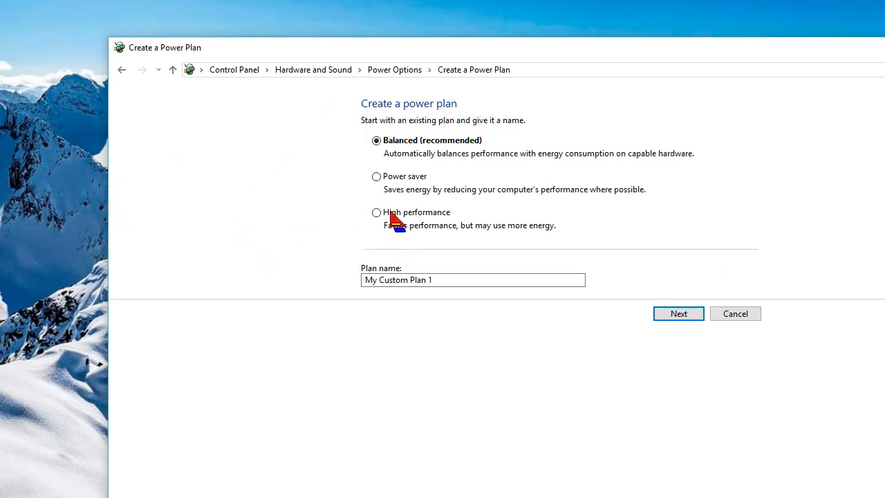
left_click(376, 213)
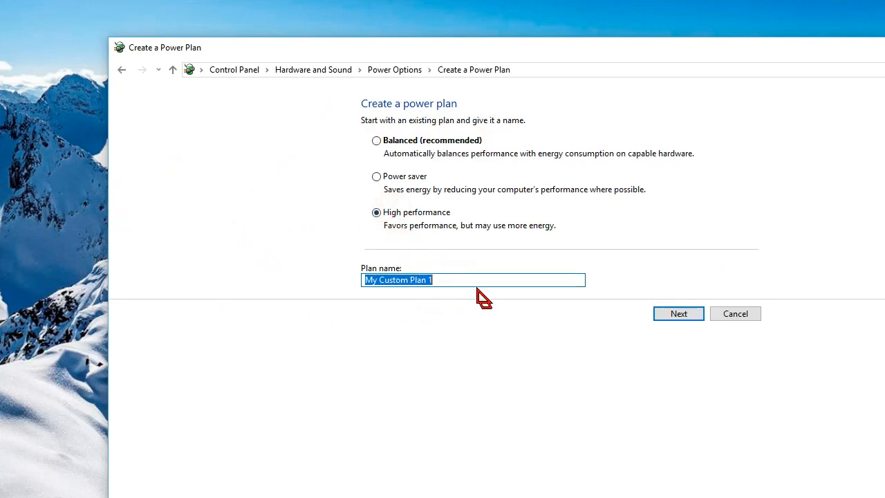
type("High Performanc")
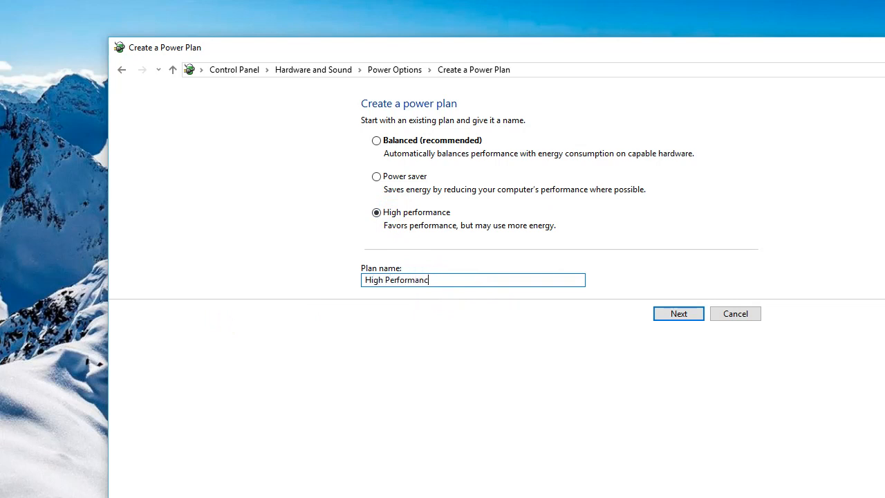
type("e 1")
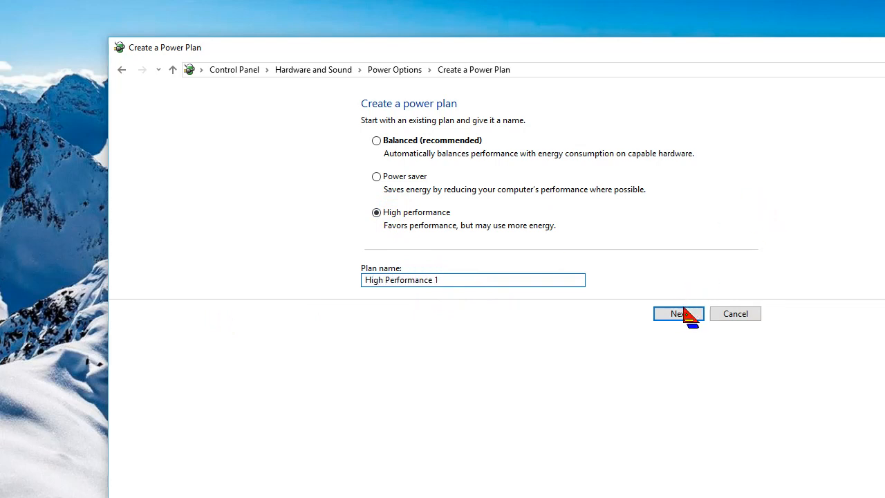
left_click(678, 312)
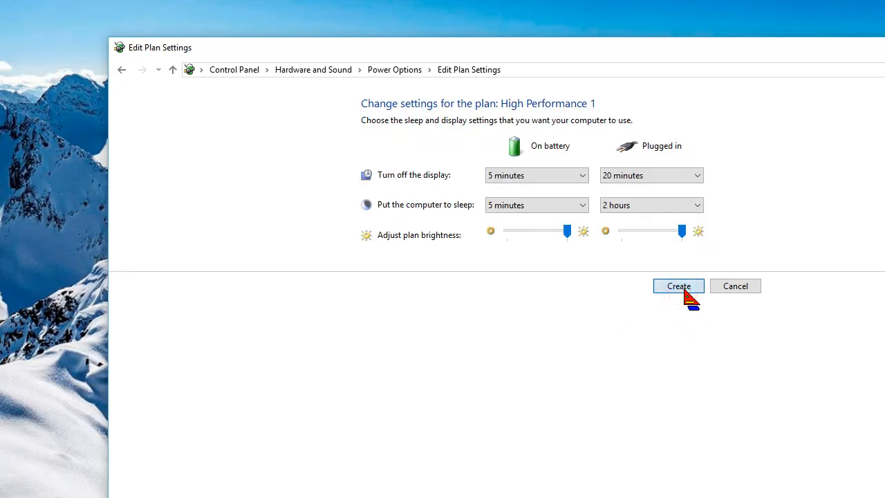
left_click(678, 285)
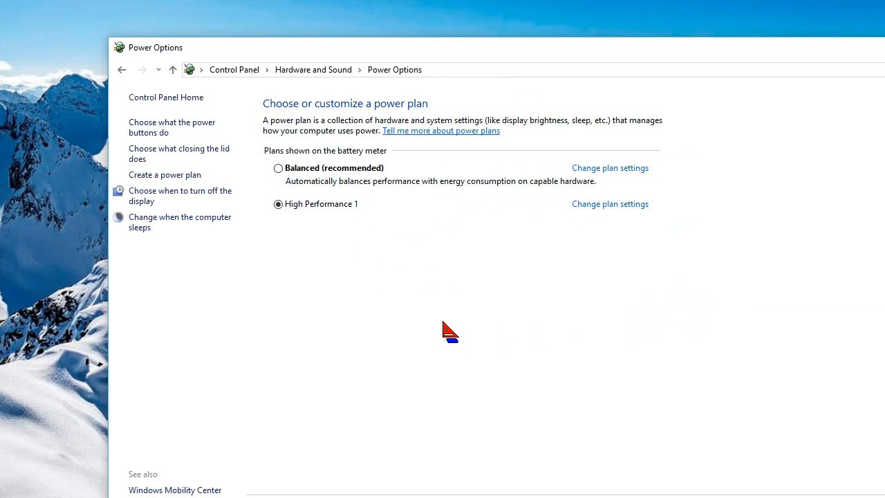
mouse_move(610, 204)
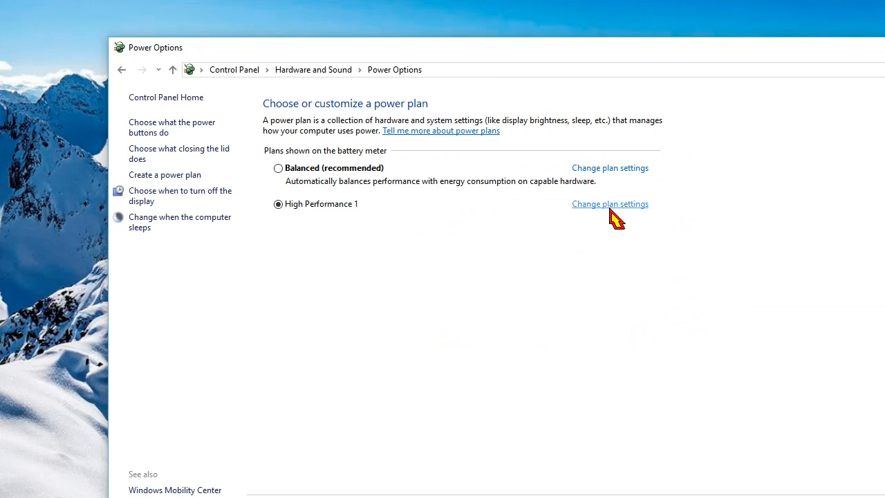
- Open the plan settings for High Performance 1
left_click(609, 204)
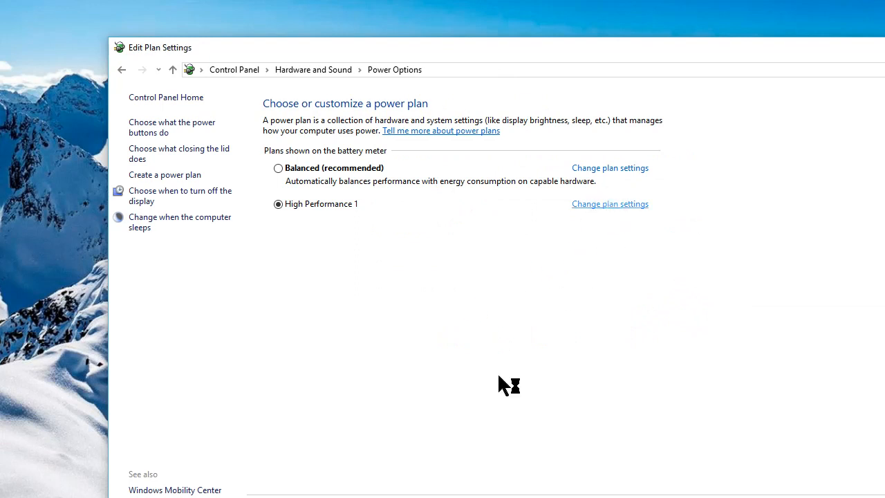
left_click(608, 203)
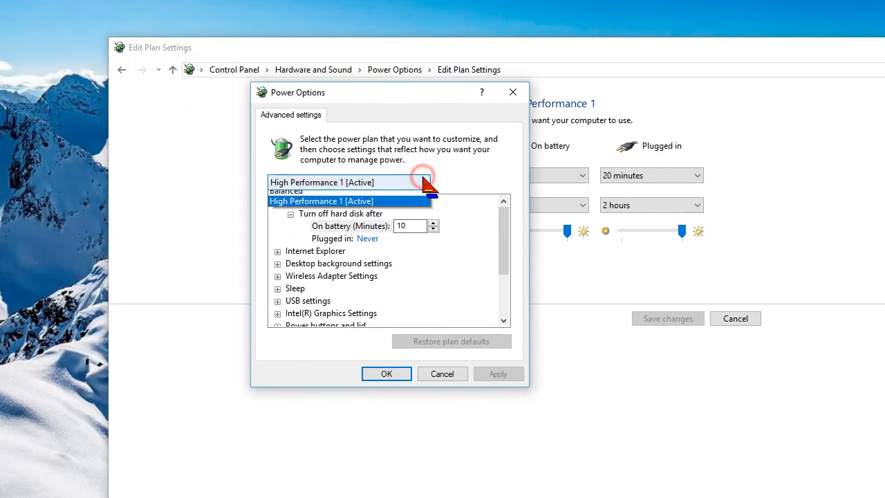
- Set High Performance 1's minimum processor state to 100% on battery and plugged in
left_click(321, 201)
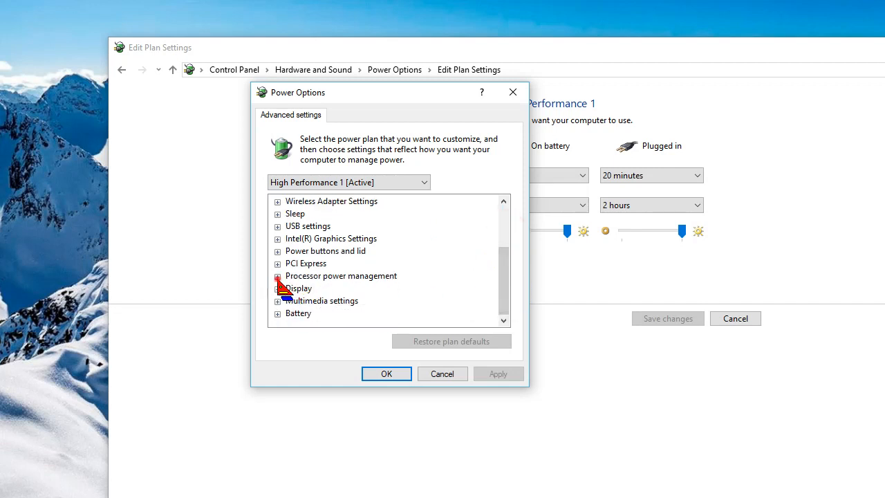
left_click(277, 277)
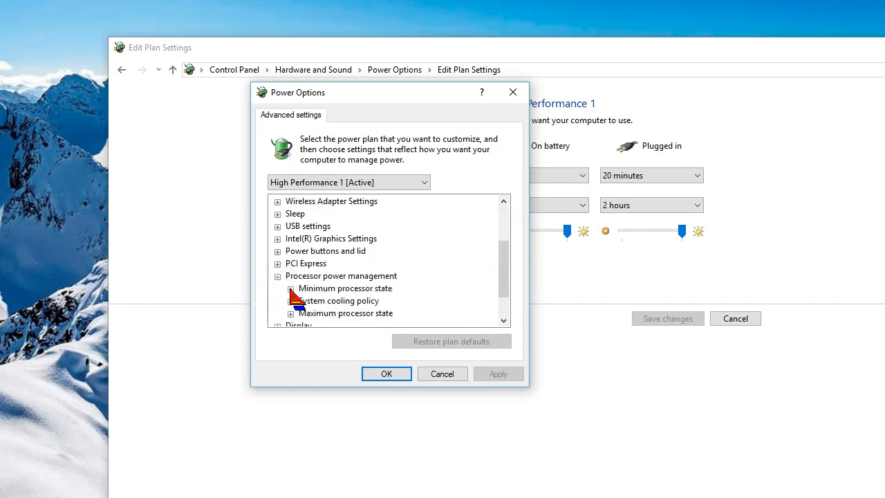
left_click(277, 288)
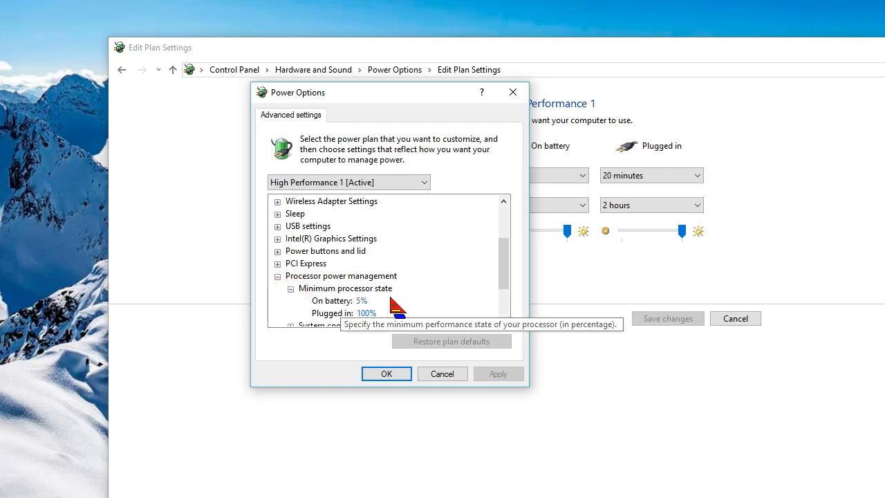
left_click(362, 300)
type("100")
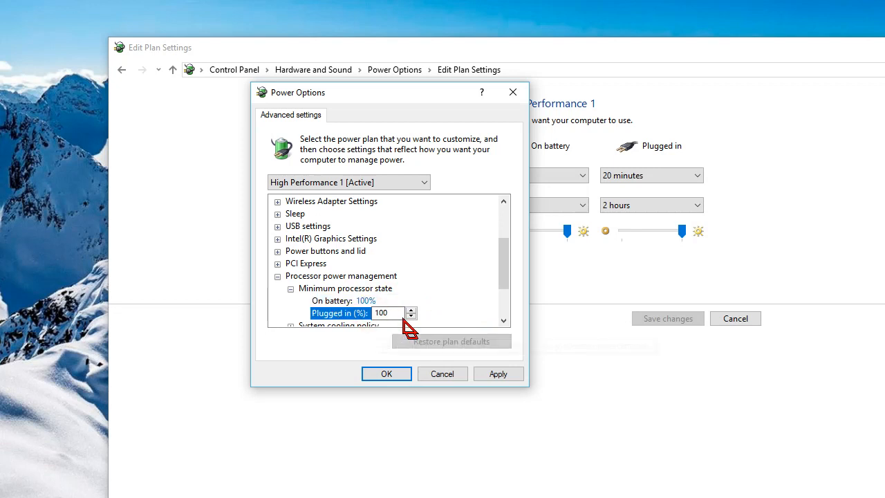
- Set maximum processor state to 100% and system cooling policy to Active for battery and plugged in
scroll("down", 3)
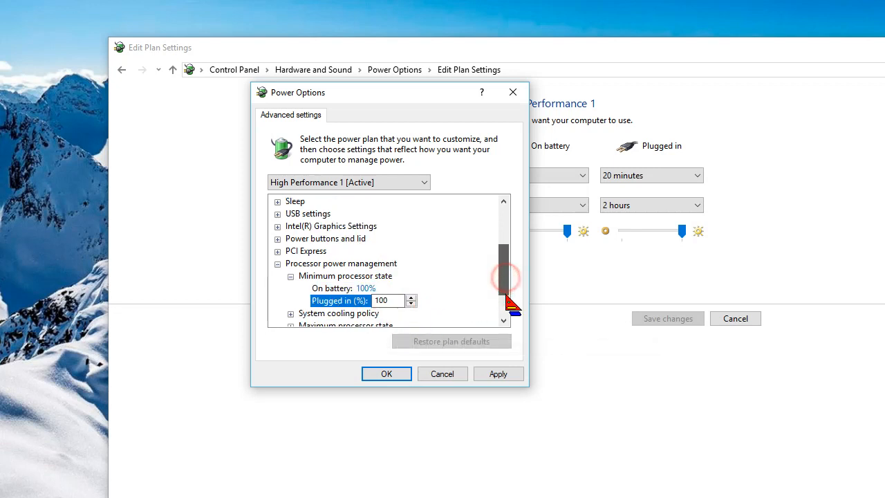
scroll("down", 3)
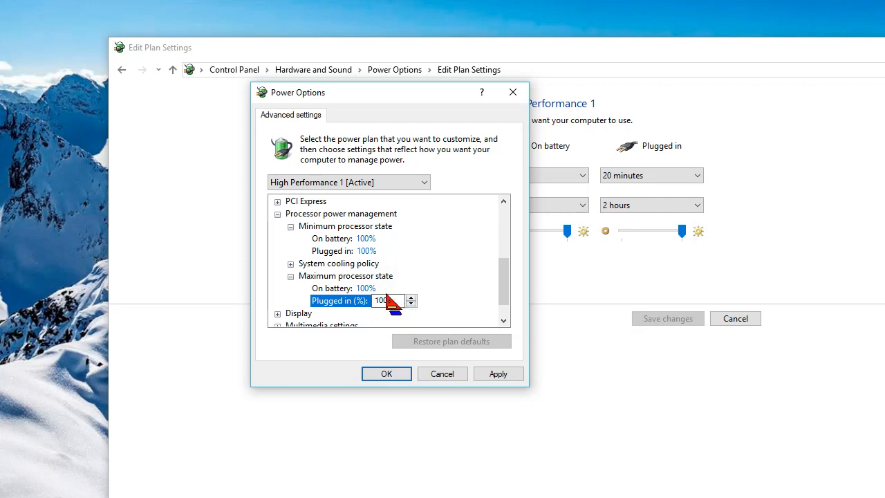
left_click(291, 263)
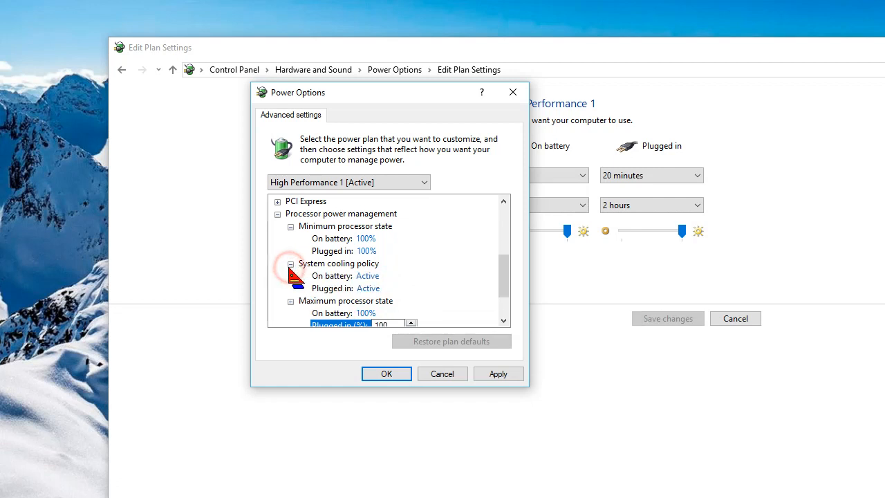
left_click(368, 277)
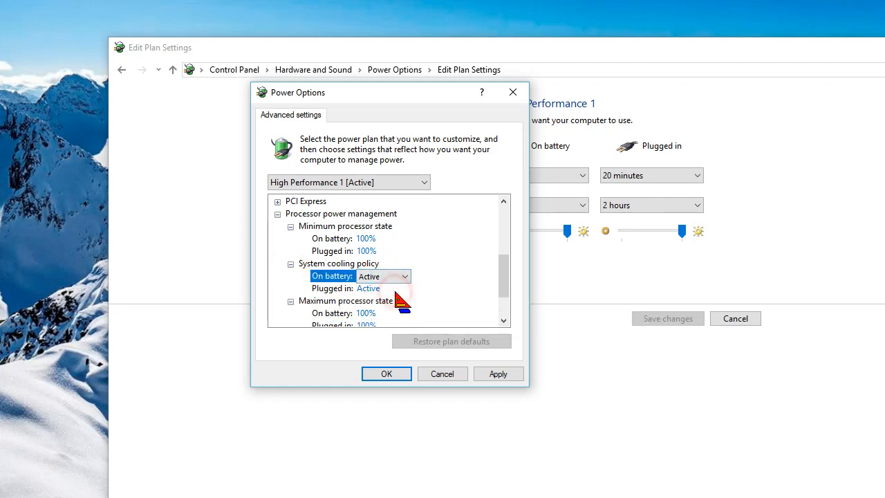
mouse_move(387, 298)
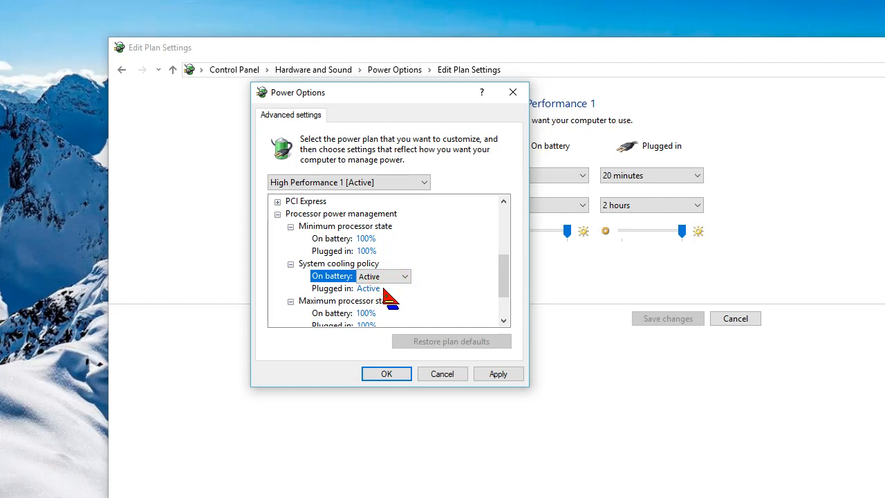
mouse_move(382, 296)
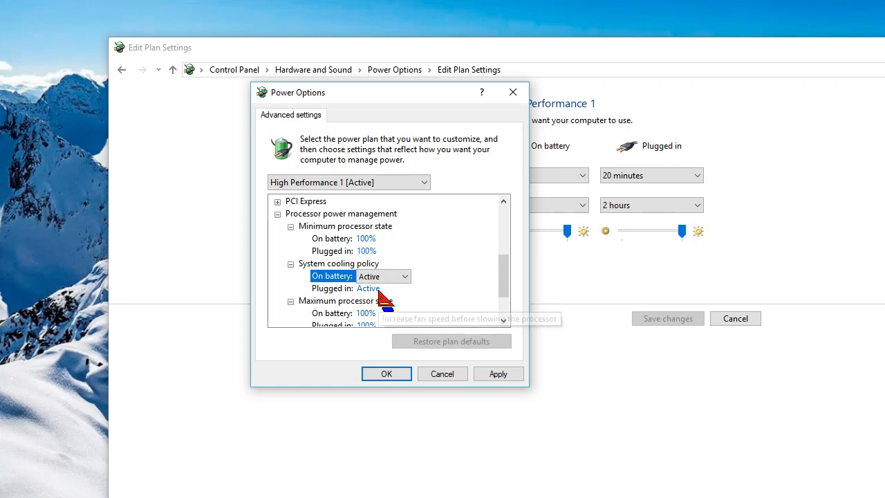
mouse_move(381, 298)
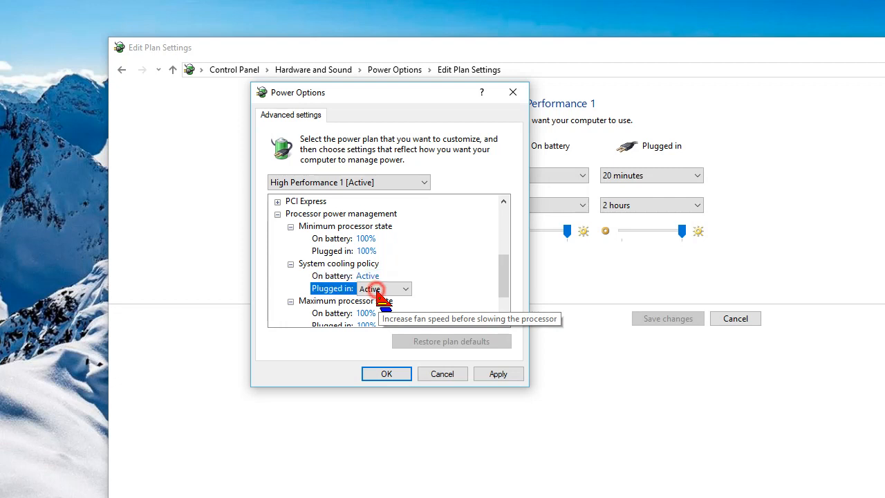
mouse_move(318, 246)
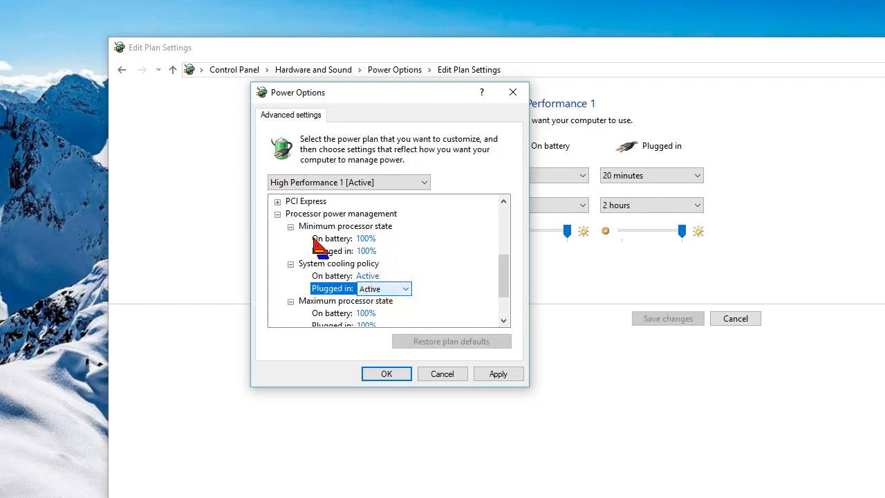
mouse_move(362, 366)
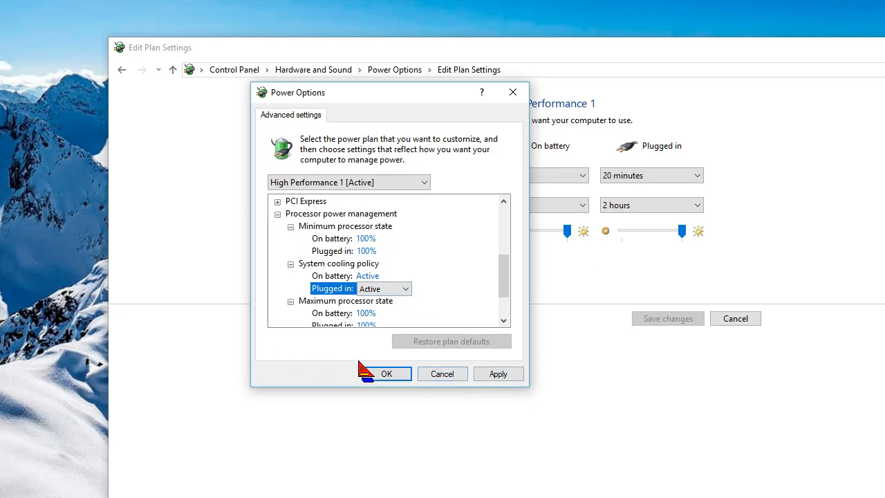
- Apply the advanced settings with OK, returning to the High Performance 1 plan page
left_click(385, 373)
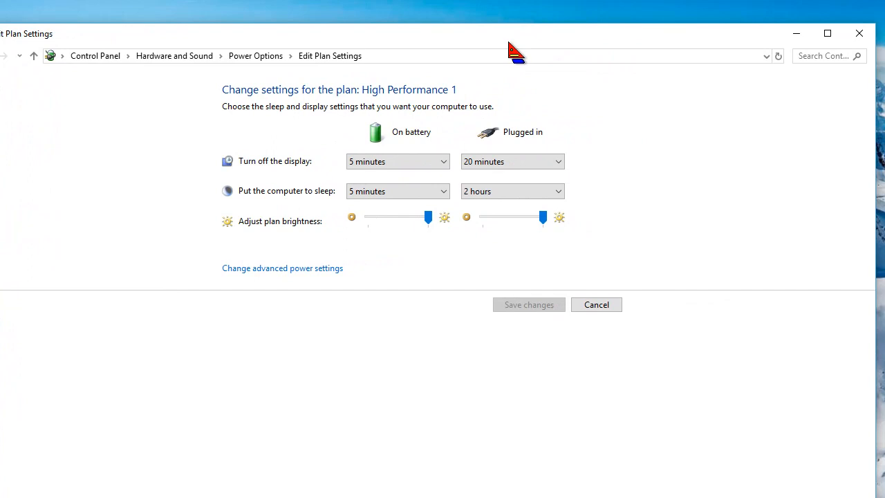
mouse_move(838, 85)
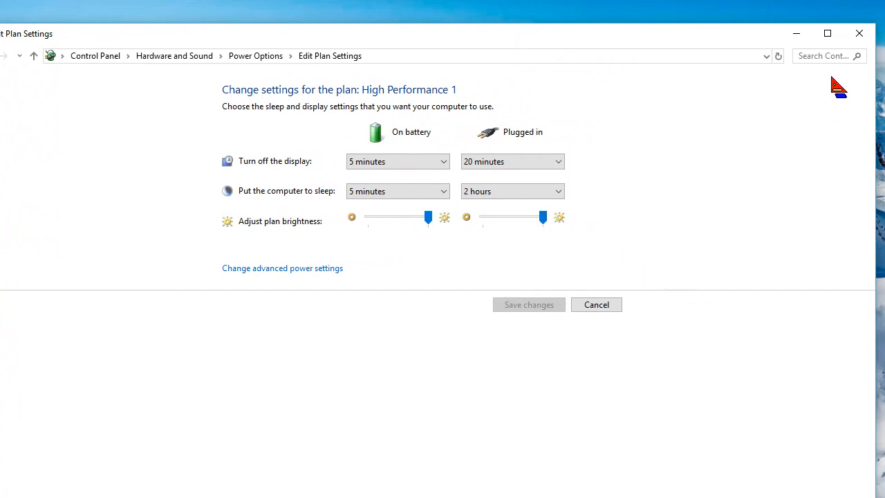